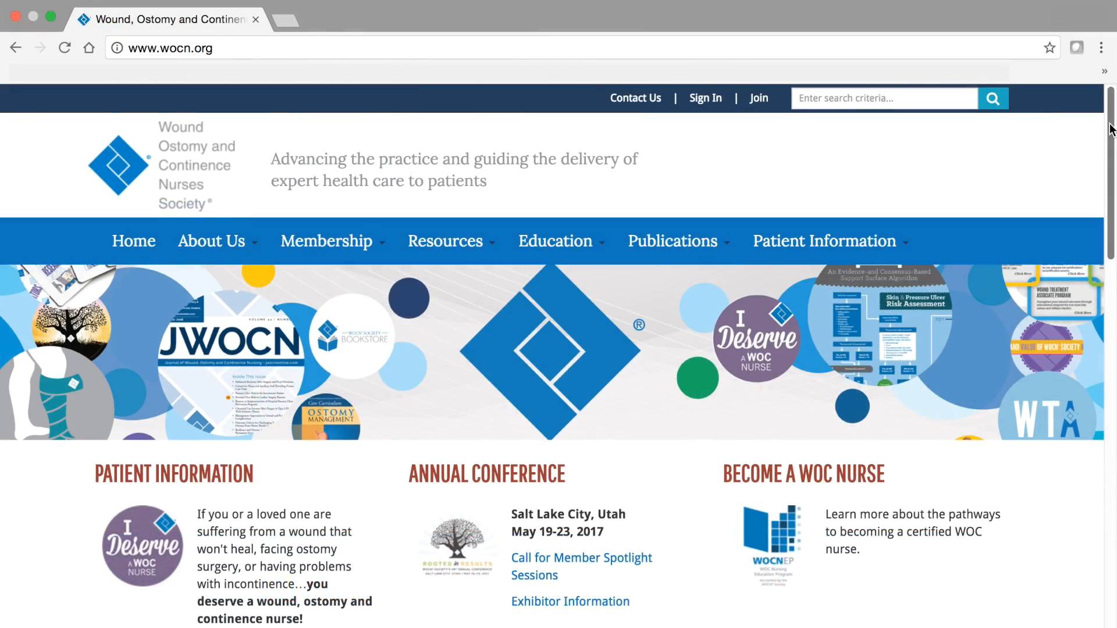
Step: Scroll the wocn.org home page down to the member Sign In box
scroll(down, 3)
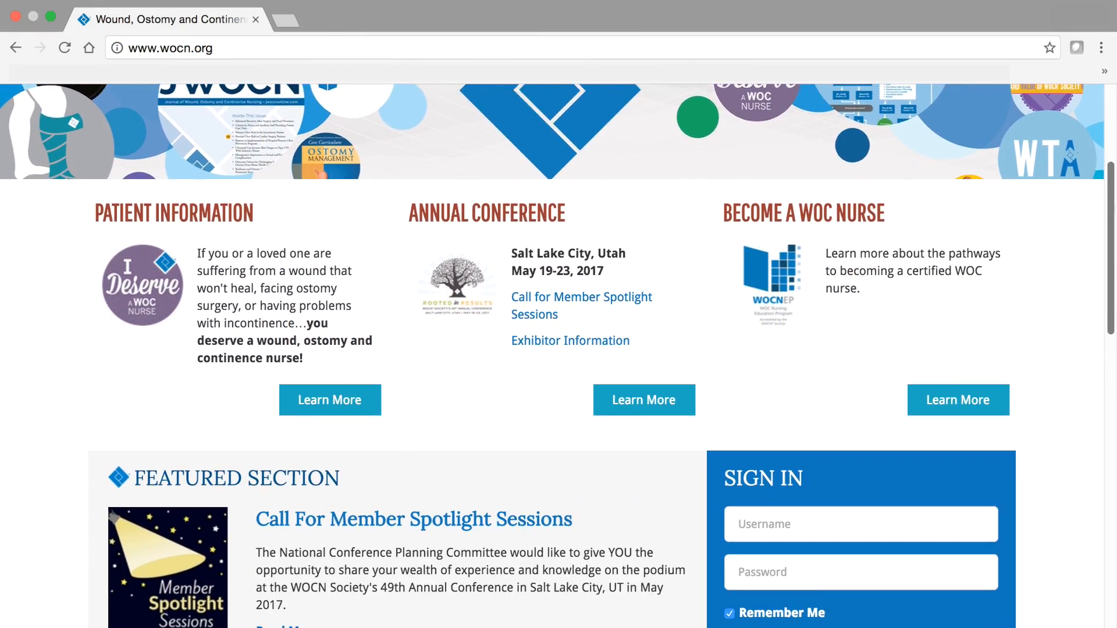
scroll(down, 3)
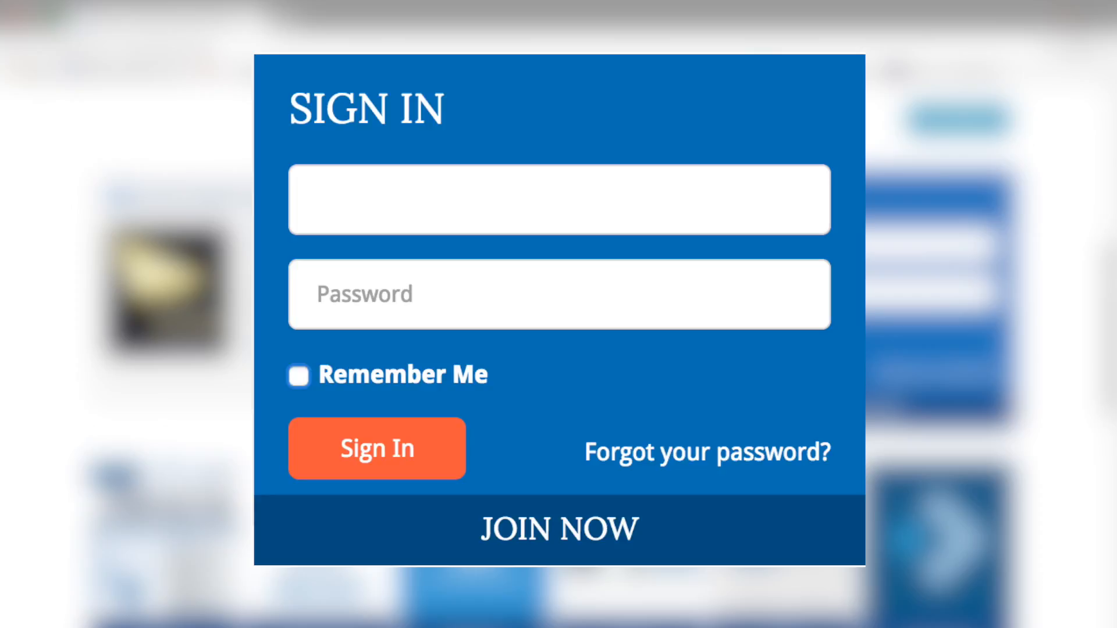
text(username@gmail.com)
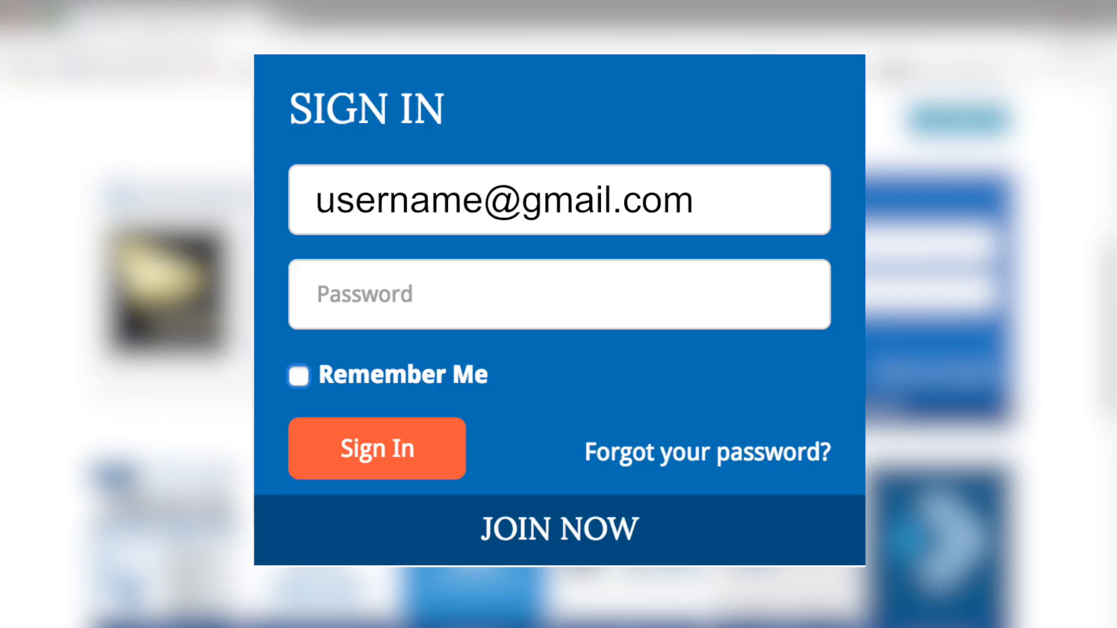
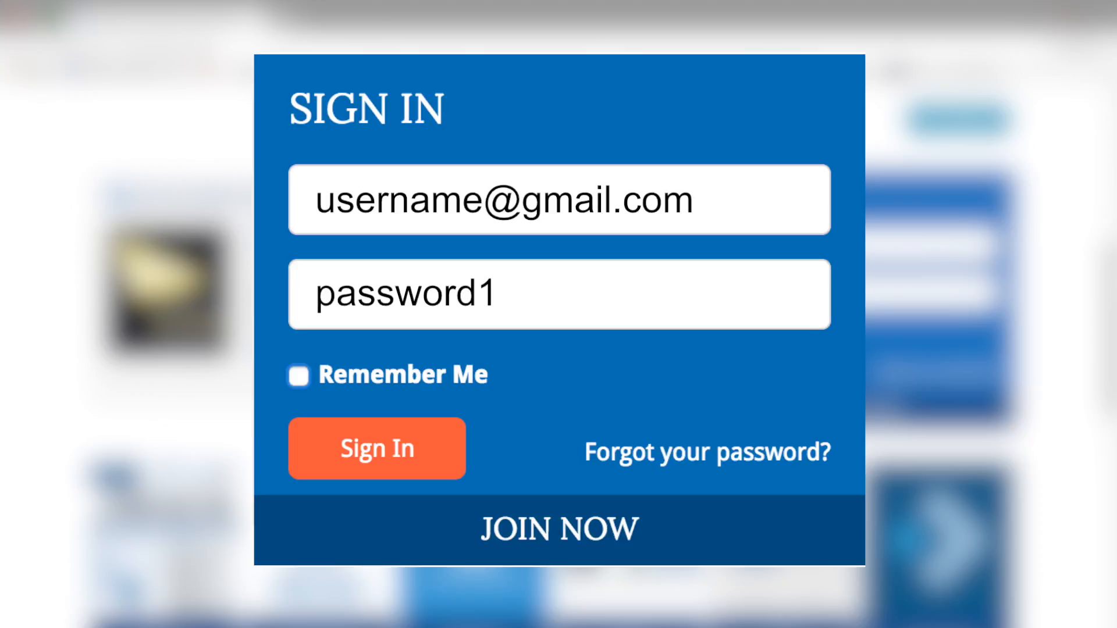
click(298, 375)
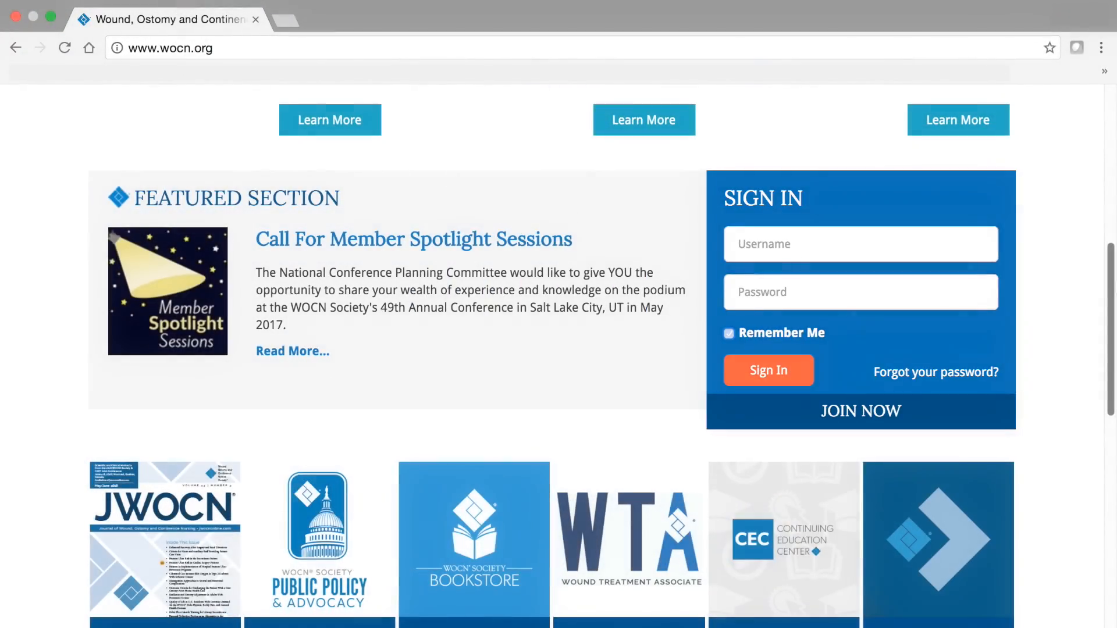
Step: Go to the 'Forgot your password?' page for username or password recovery
click(936, 372)
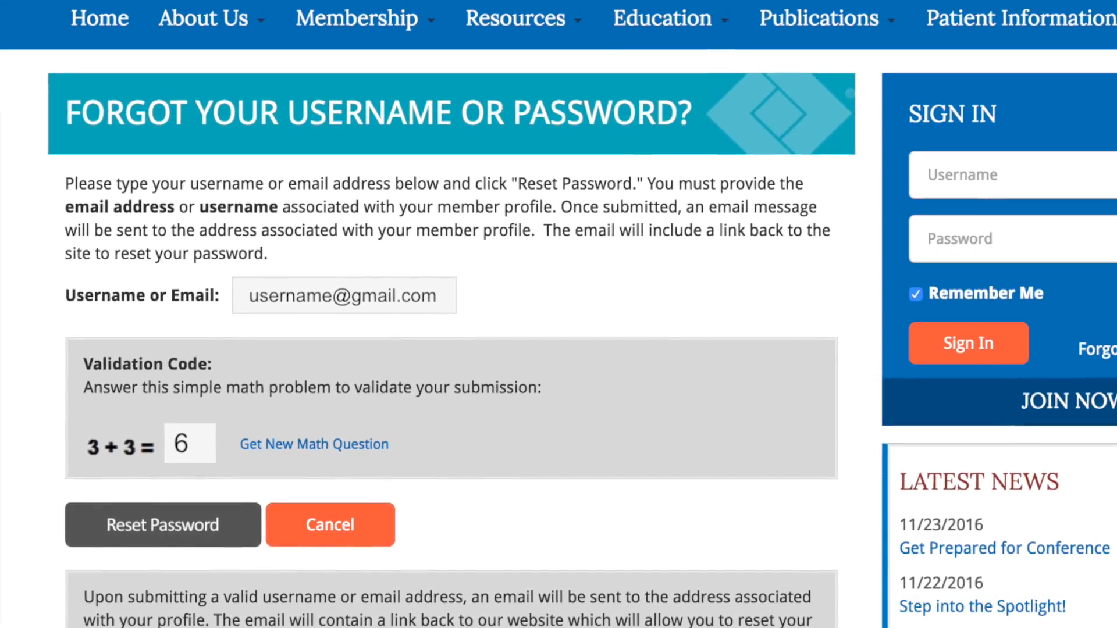
Step: Submit the Reset Password request to receive the WOCN reset email
click(162, 524)
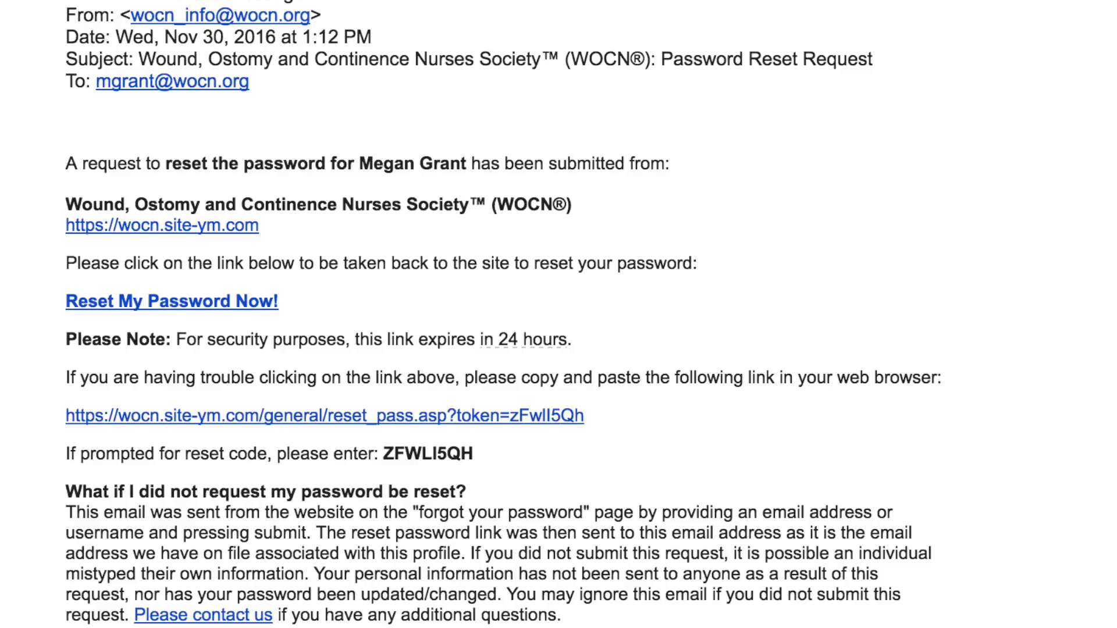
Step: Follow the 'Reset My Password Now!' link from the email back to WOCN
click(171, 300)
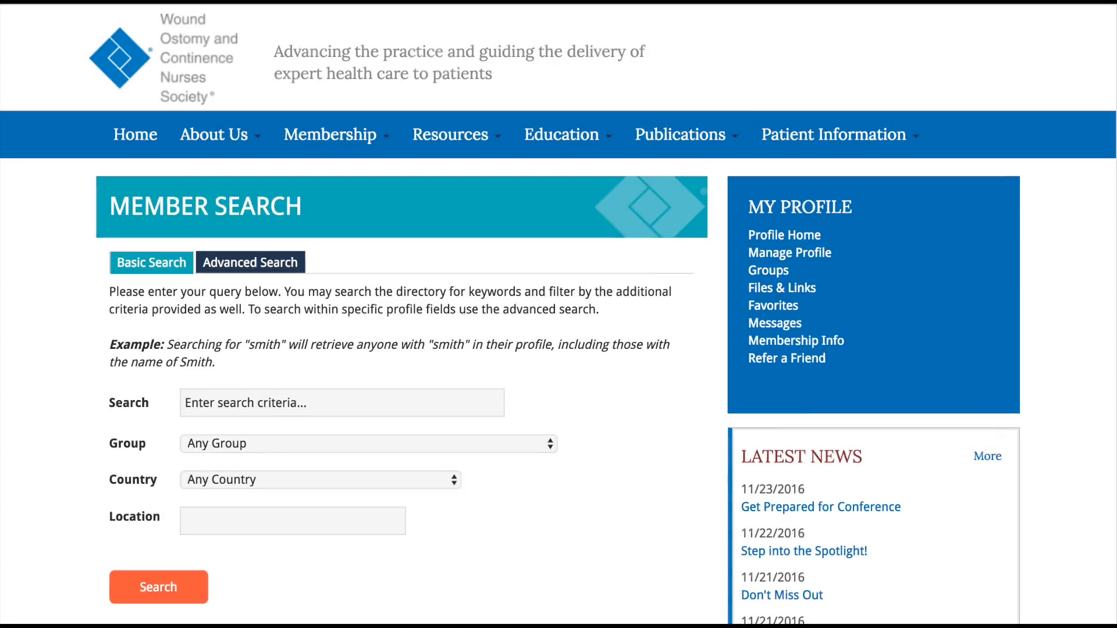
Step: Reach the Edit My Member Profile page via Manage Profile and Edit Bio
click(790, 252)
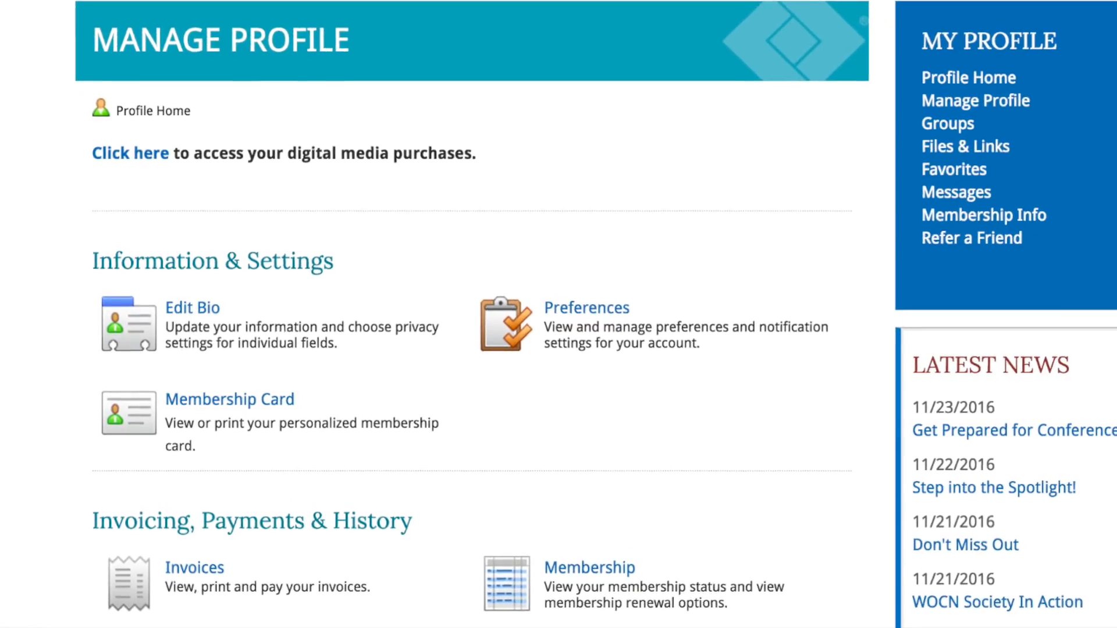
click(192, 307)
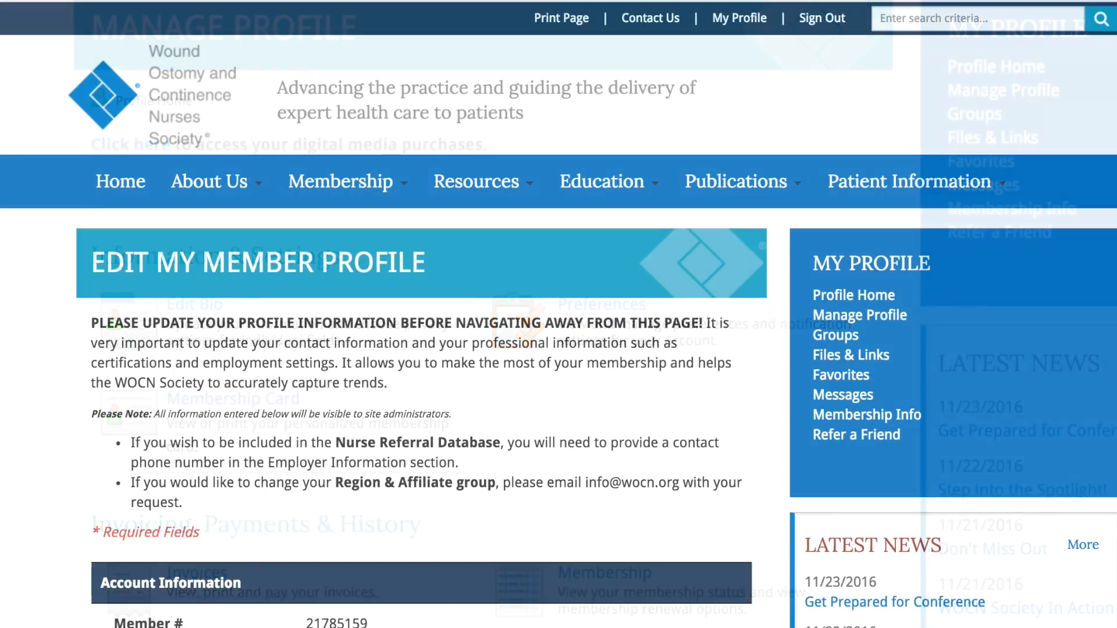
Step: Review the profile form, then view Membership Info: current through 8/29/2018, with transactions
scroll(down, 3)
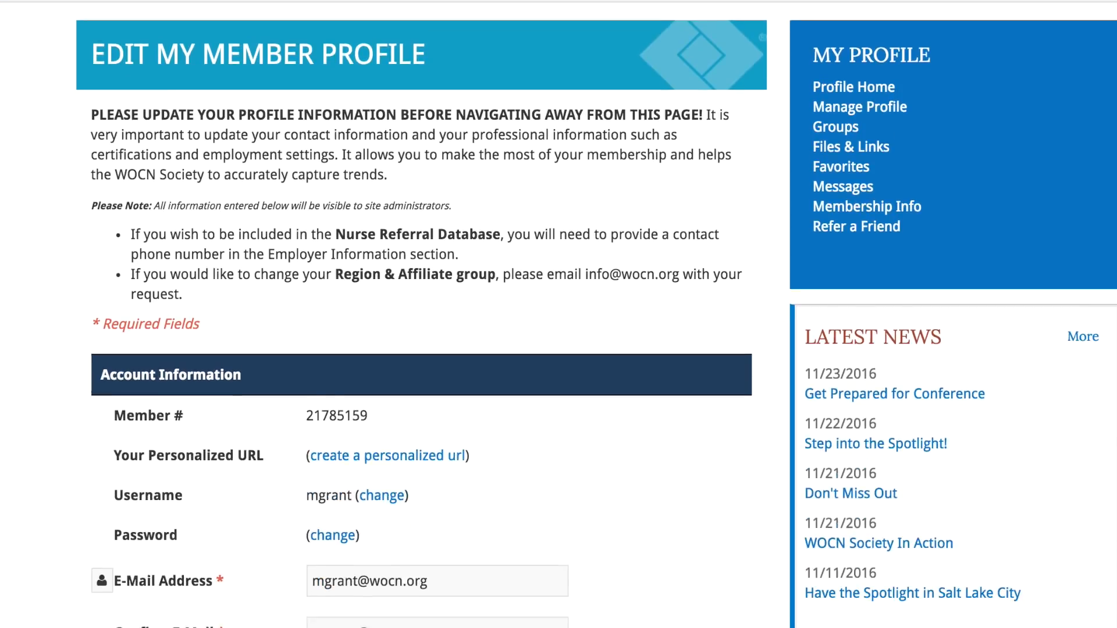
scroll(down, 3)
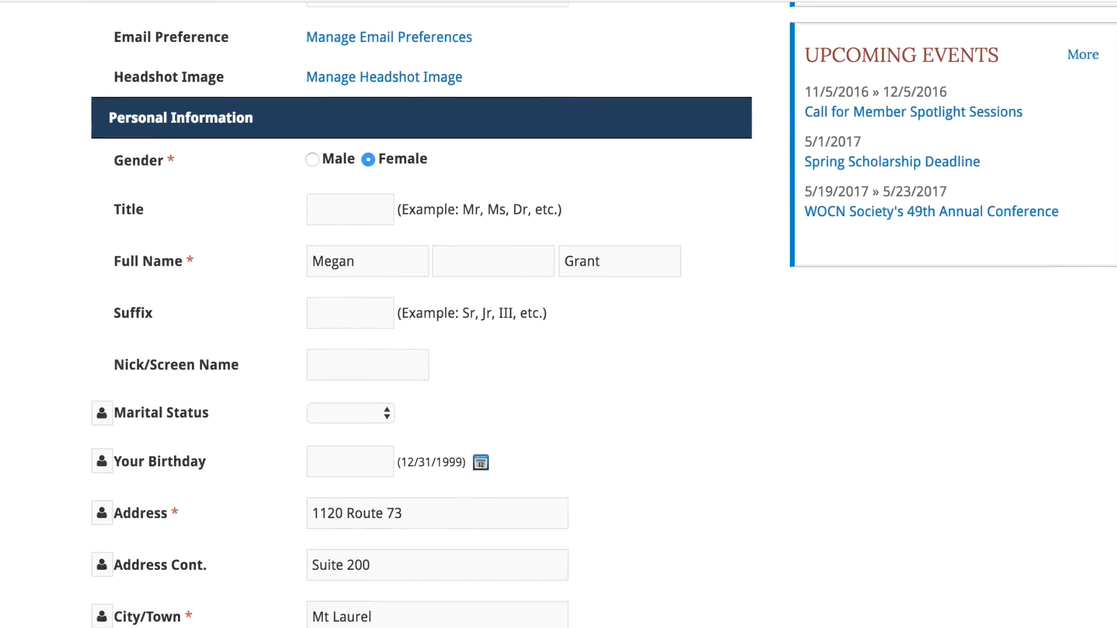
scroll(down, 3)
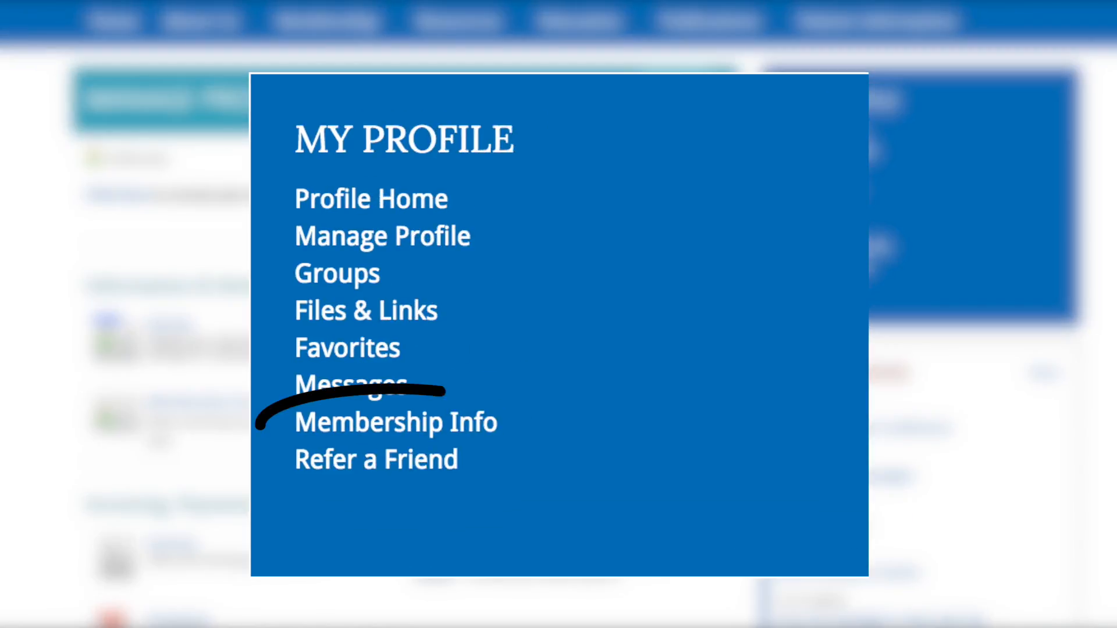
click(396, 422)
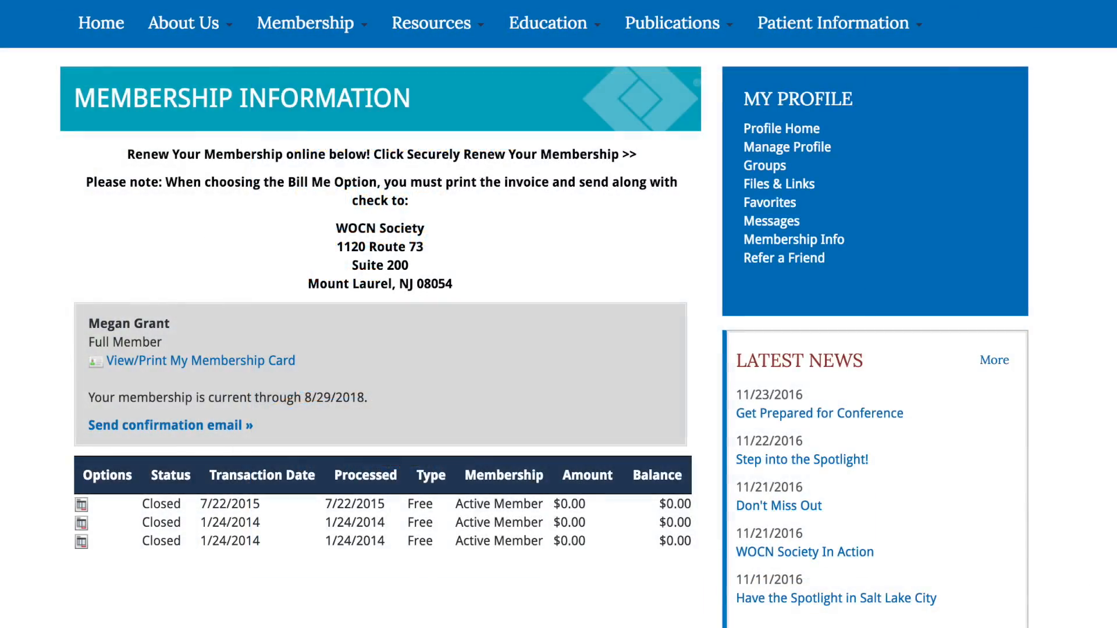